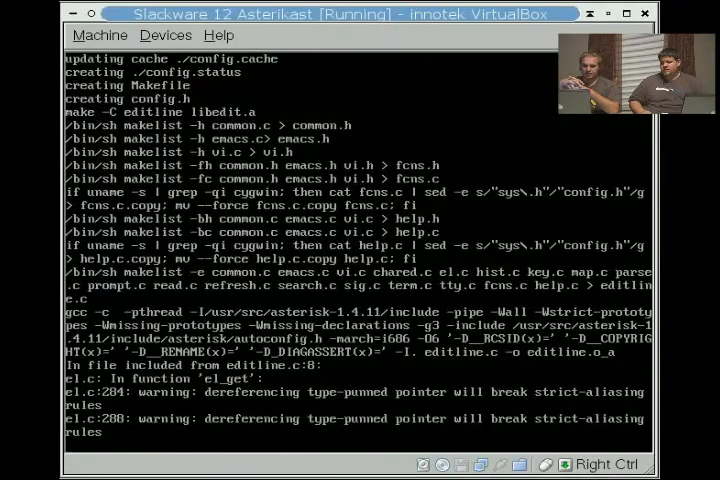
Scroll the make output until 'Asterisk Build Complete' and the root prompt appear.
{"action": "scroll", "scroll_direction": "down", "scroll_amount": 3}
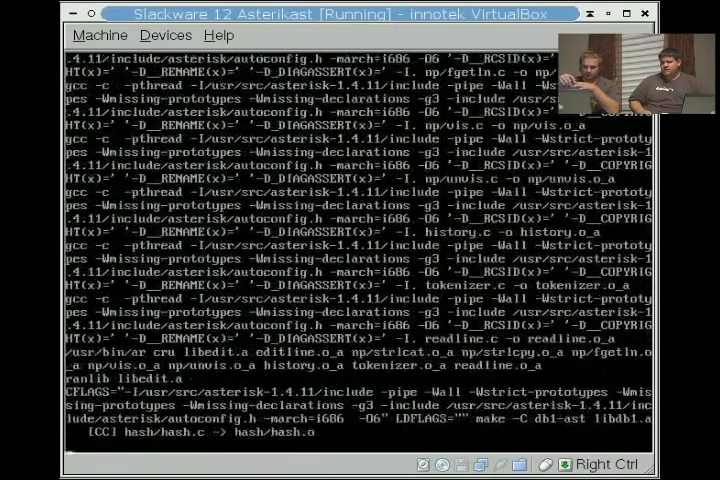
{"action": "scroll", "scroll_direction": "down", "scroll_amount": 3}
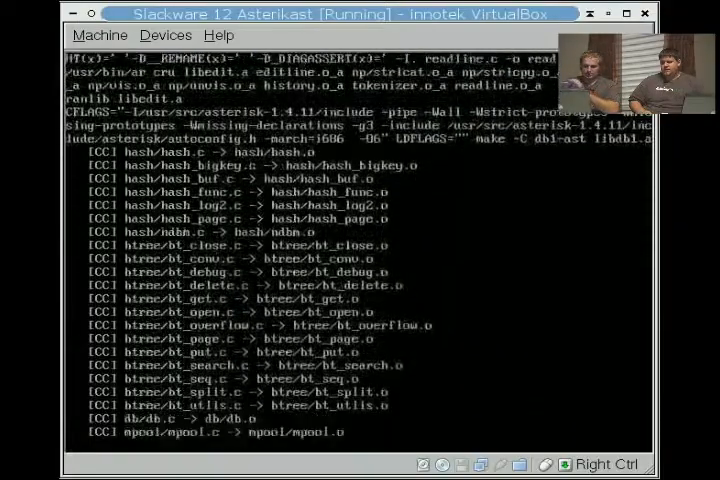
{"action": "scroll", "scroll_direction": "down", "scroll_amount": 3}
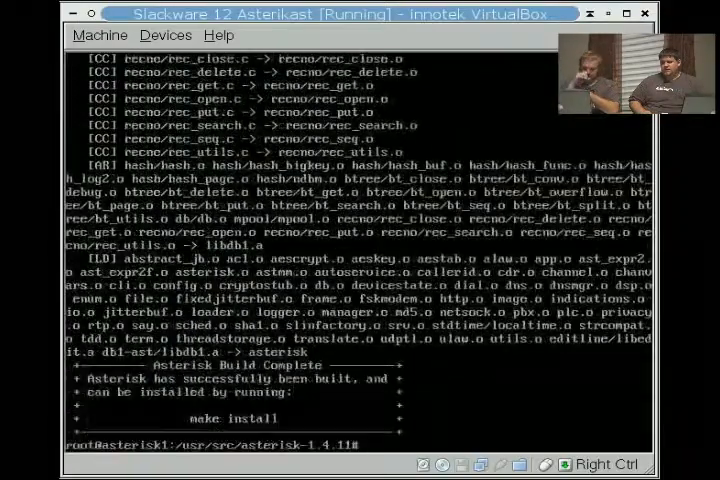
Run 'make install', then 'make samples' to create sample configs and voicemail folders.
{"action": "type", "text": "make insta"}
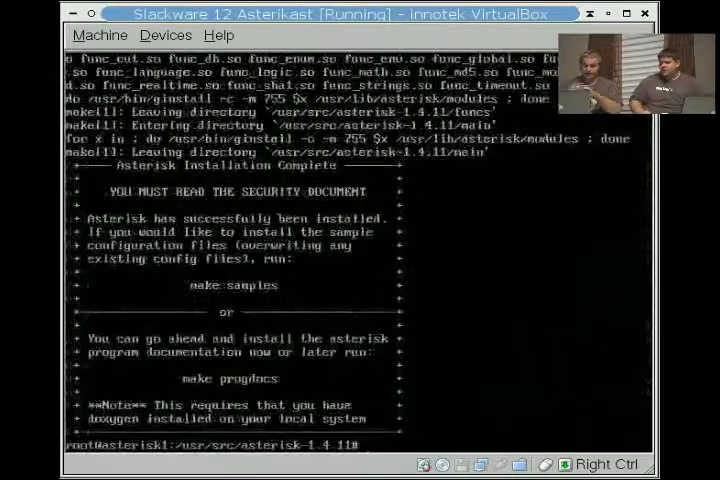
{"action": "type", "text": "make sample"}
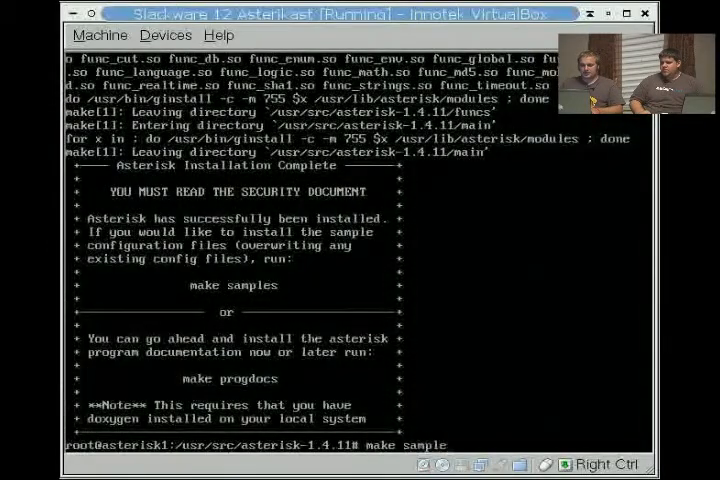
{"action": "key", "text": "Return"}
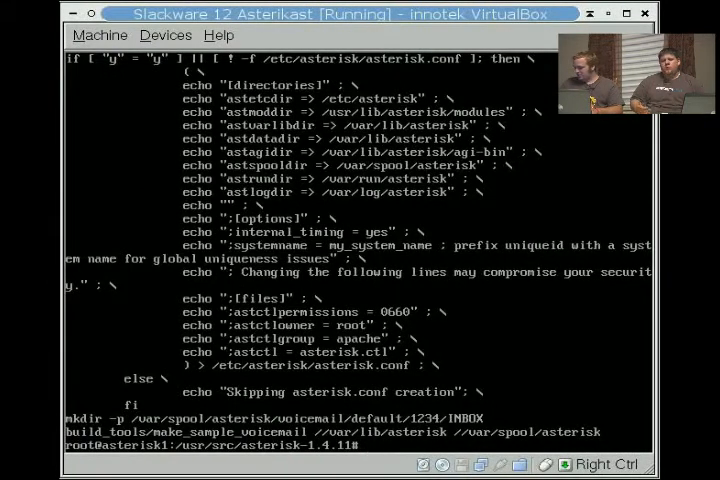
{"action": "type", "text": "links"}
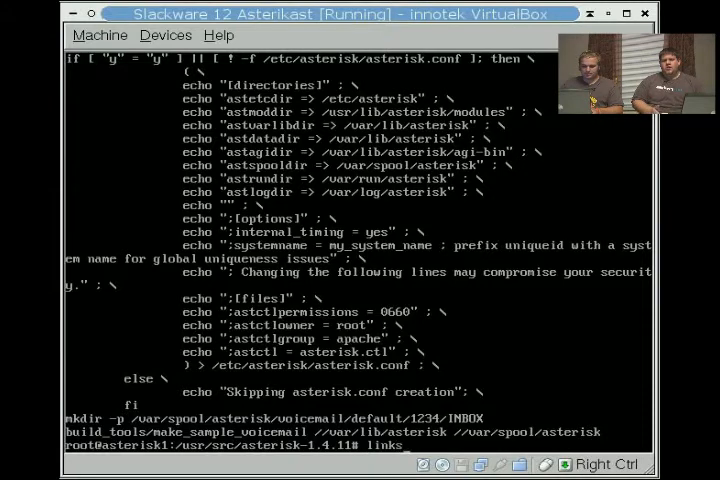
{"action": "type", "text": "h"}
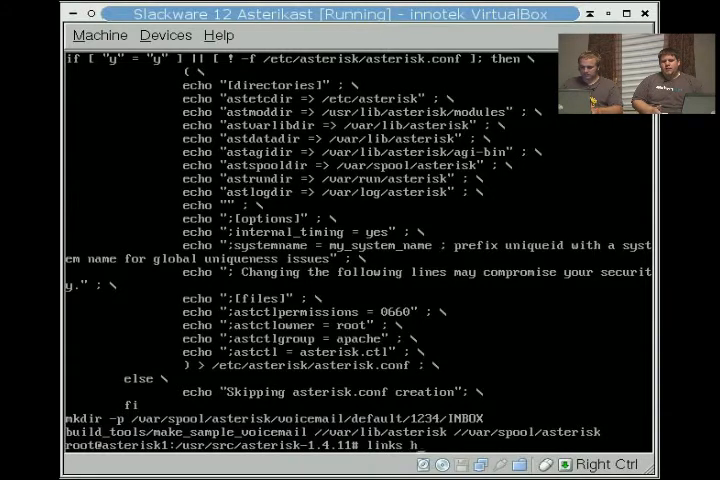
{"action": "type", "text": "http://www.aster"}
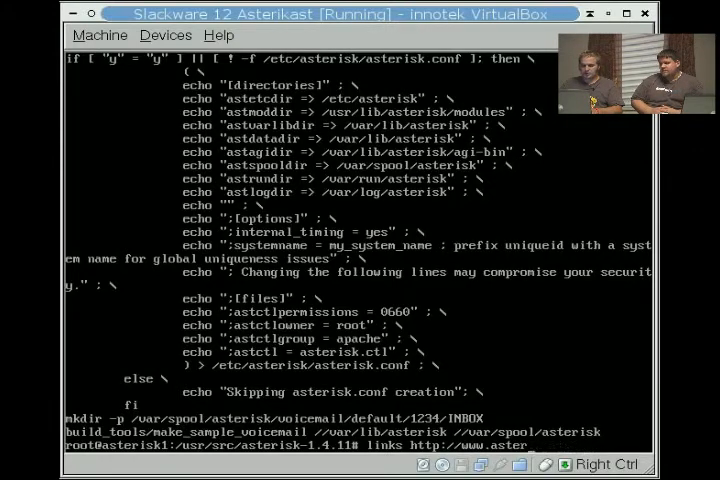
Download asterisk-addons-1.4-current.tar.gz from downloads.digium.com with wget.
{"action": "type", "text": "wget"}
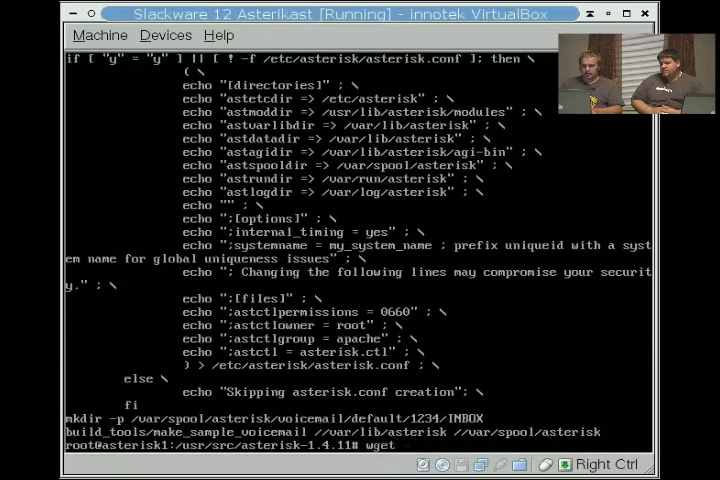
{"action": "type", "text": "http://w"}
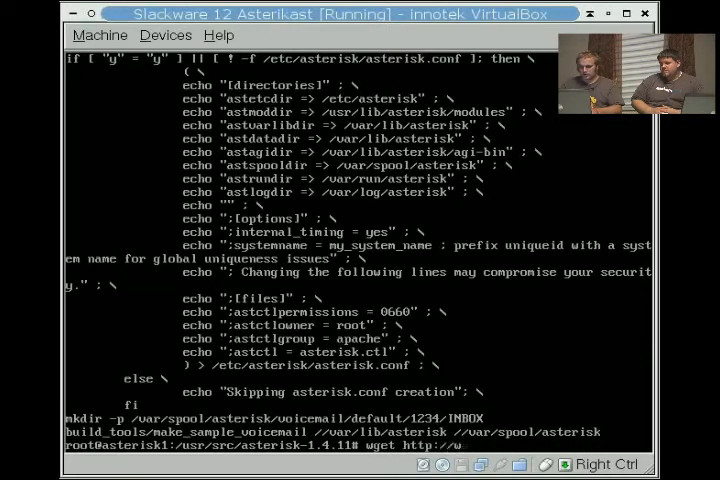
{"action": "type", "text": "do"}
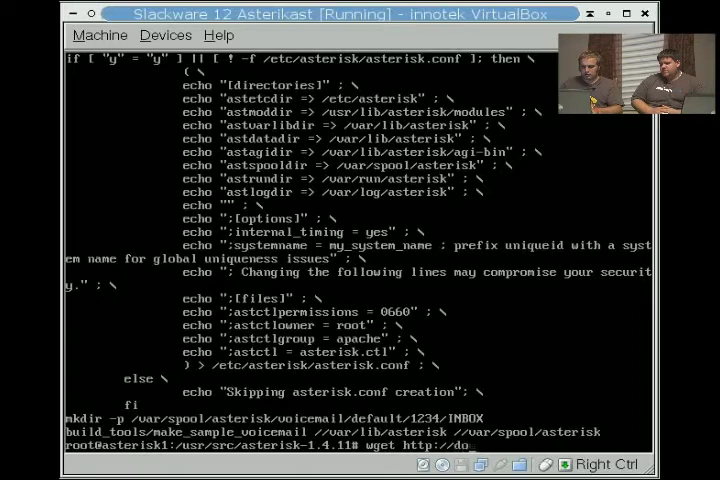
{"action": "type", "text": "downloads.digium.com/pub/asterisk/asterisk-addons-1.4"}
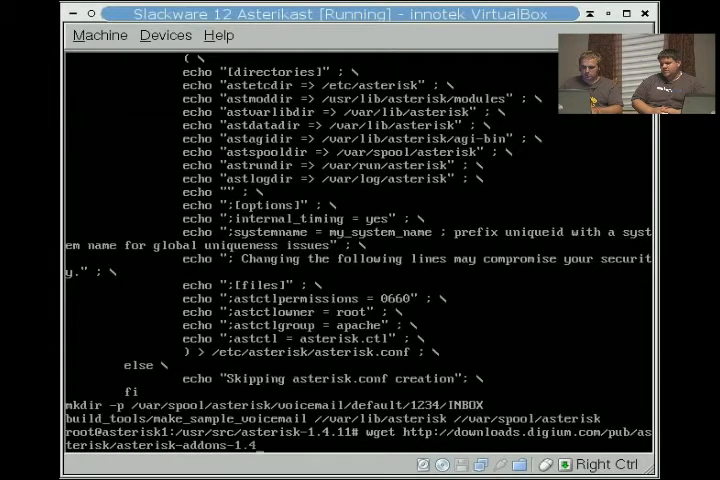
{"action": "type", "text": "-current.tar.gz"}
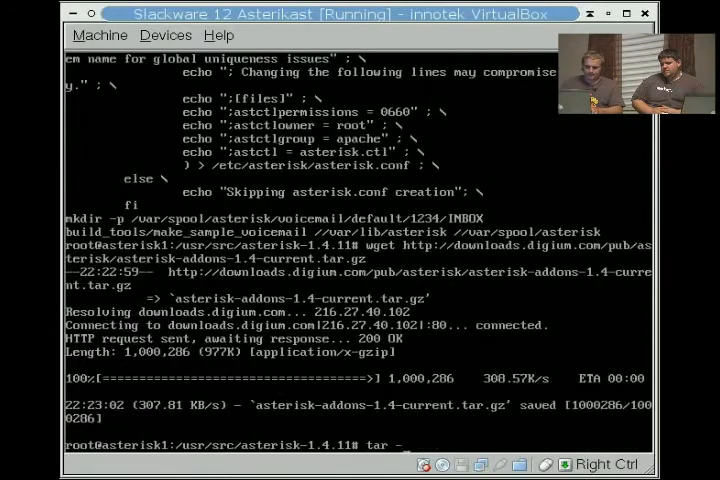
Extract the addons tarball, enter asterisk-addons-1.4.2, and follow configuration until menuselect opens.
{"action": "type", "text": "-zxvf ast"}
{"action": "type", "text": "cd"}
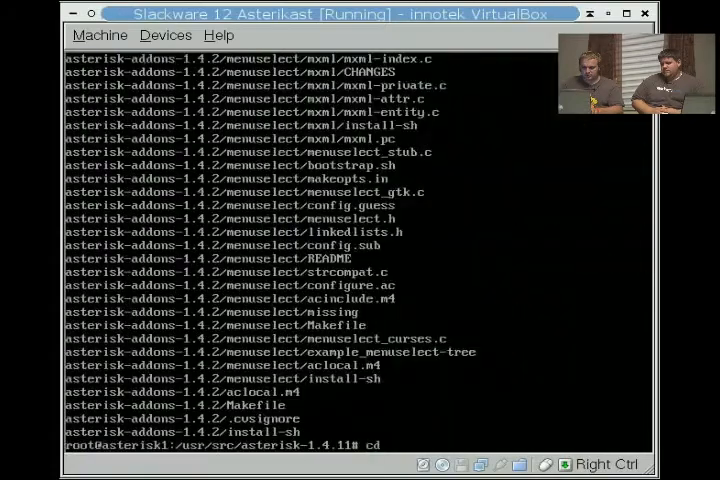
{"action": "type", "text": "asterisk-addons-1.4"}
{"action": "type", "text": "./co"}
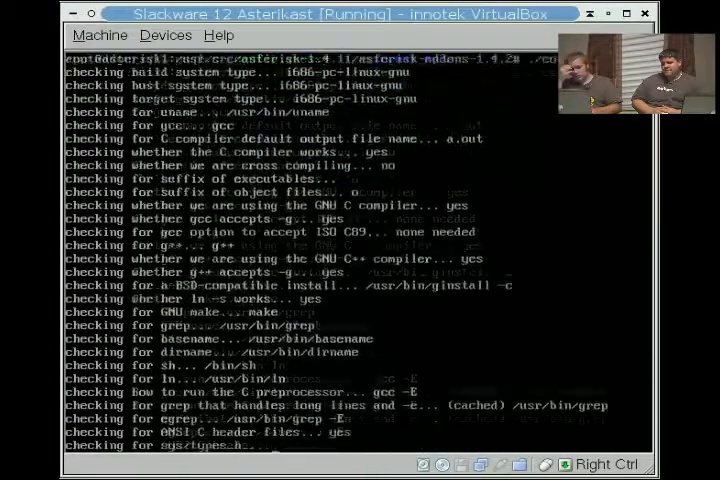
{"action": "scroll", "scroll_direction": "down", "scroll_amount": 3}
{"action": "type", "text": "make menuselect"}
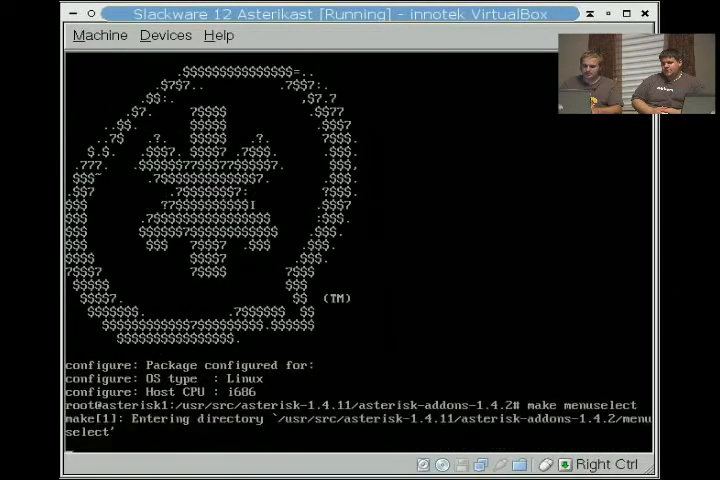
{"action": "scroll", "scroll_direction": "down", "scroll_amount": 3}
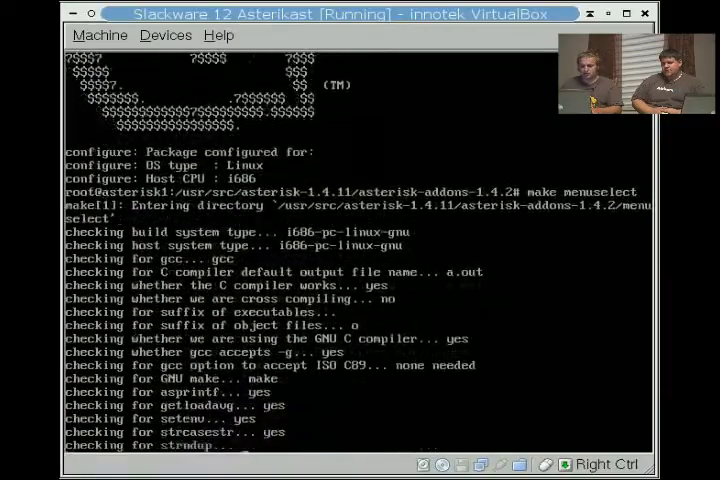
{"action": "scroll", "scroll_direction": "down", "scroll_amount": 3}
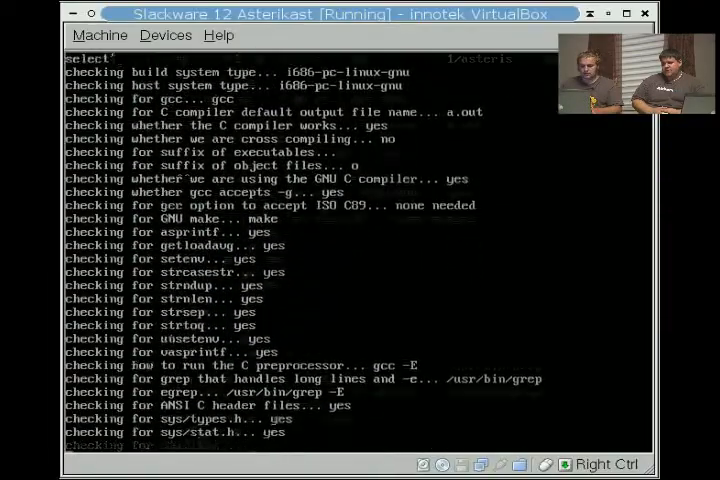
{"action": "scroll", "scroll_direction": "down", "scroll_amount": 3}
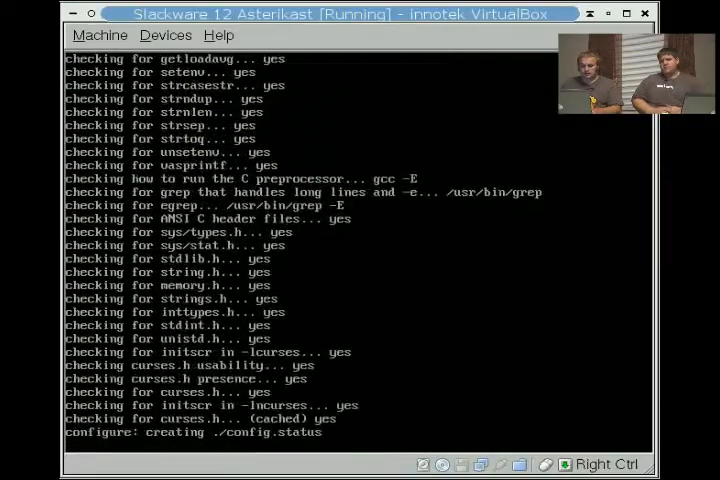
{"action": "scroll", "scroll_direction": "down", "scroll_amount": 3}
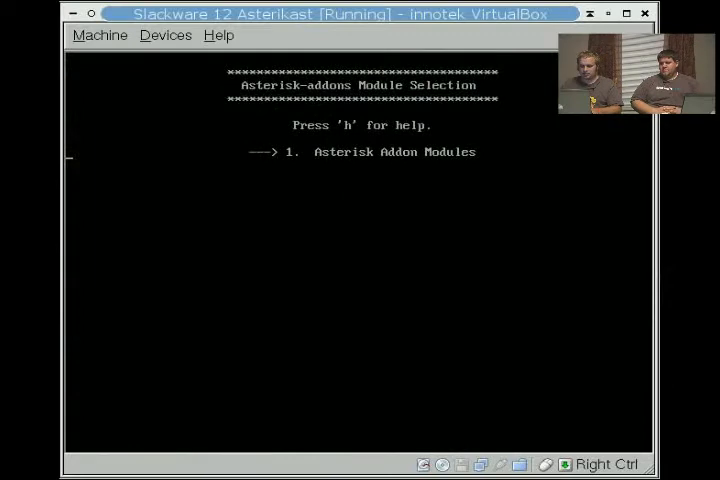
Save and exit menuselect, then start the addons build with 'make'.
{"action": "key", "text": "Return"}
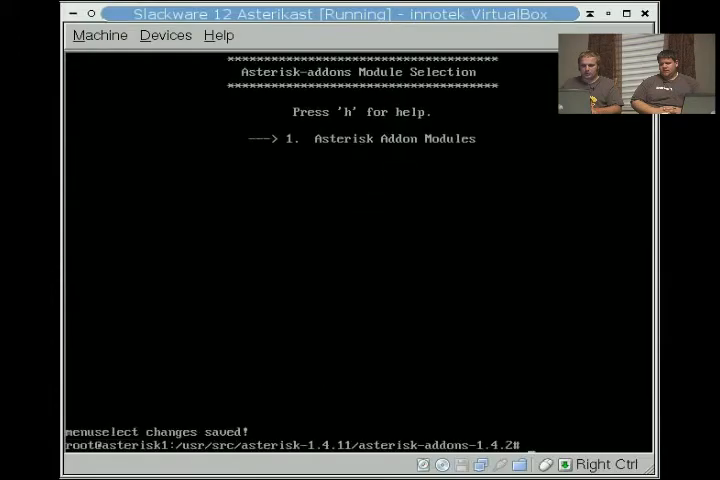
{"action": "type", "text": "ma"}
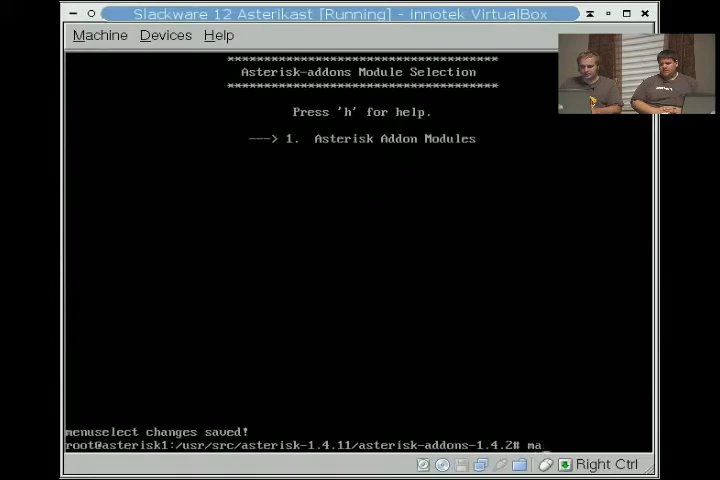
{"action": "key", "text": "Return"}
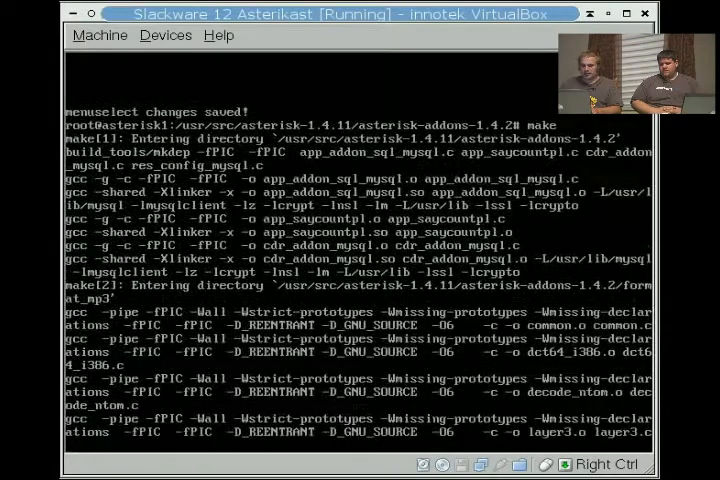
Follow the addons build output and finish the asterisk-addons-1.4.2 install commands.
{"action": "scroll", "scroll_direction": "down", "scroll_amount": 3}
{"action": "type", "text": "mv asterisk-addons-1.4"}
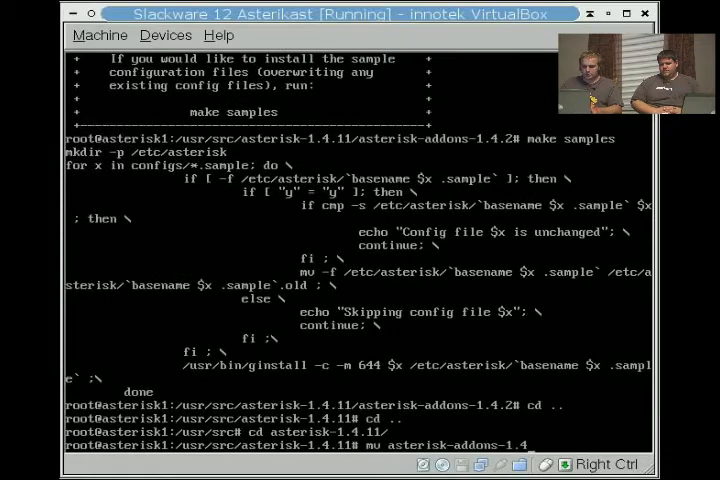
{"action": "type", "text": ".2"}
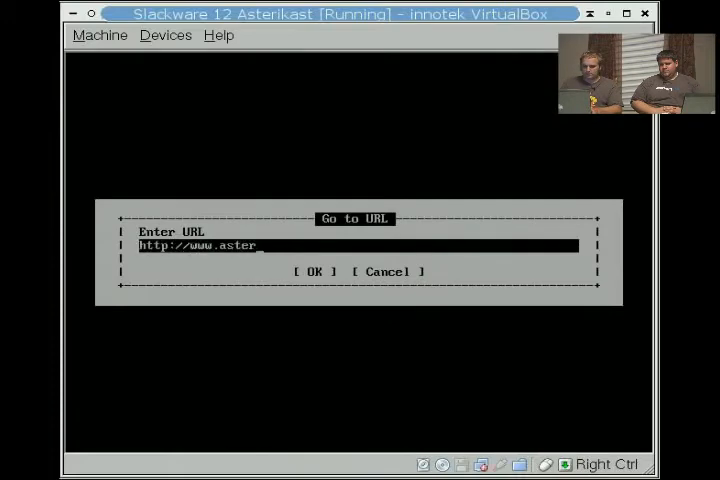
Open asterikast.com Downloads and save the Slackware Edition G.729/G.723 codec.
{"action": "left_click", "coordinate": [314, 271]}
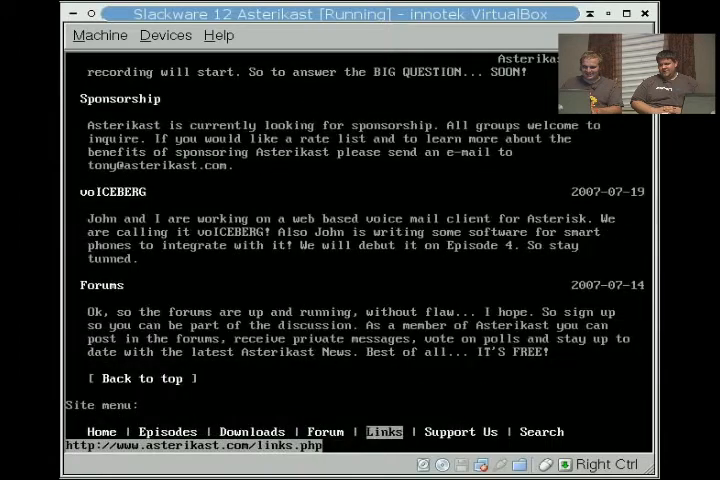
{"action": "left_click", "coordinate": [252, 431]}
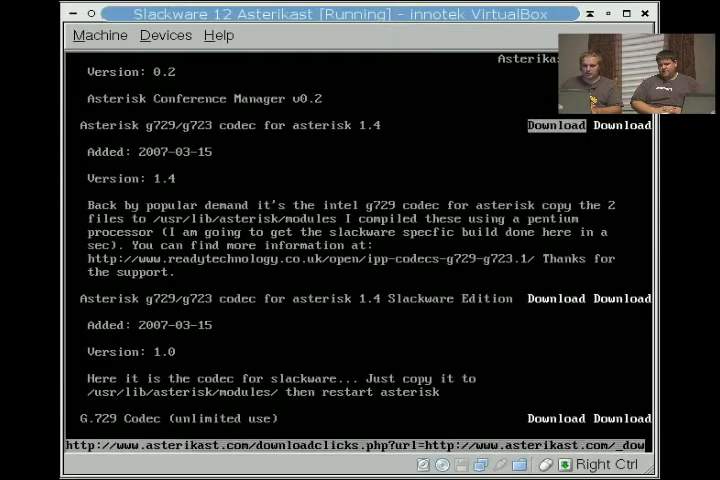
{"action": "left_click", "coordinate": [556, 125]}
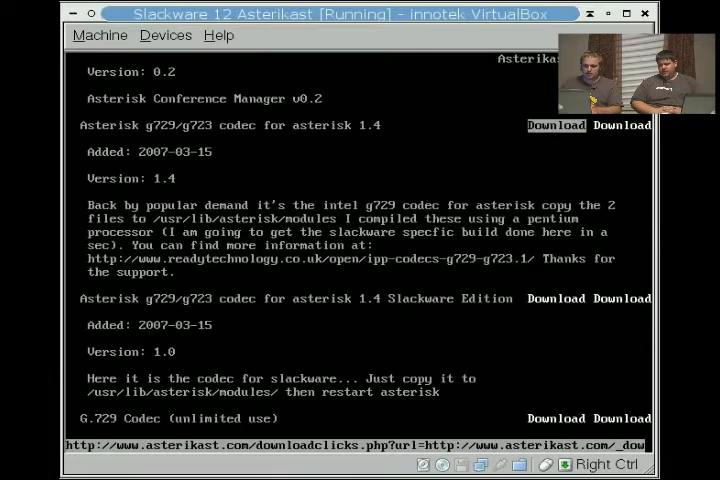
{"action": "left_click", "coordinate": [556, 125]}
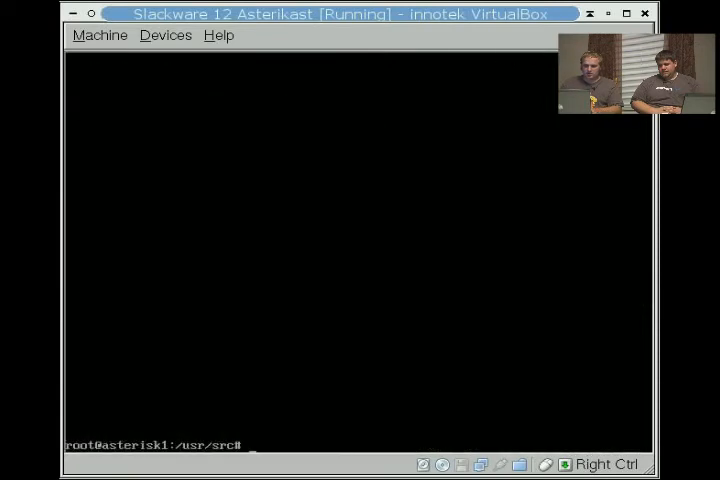
Unzip codecs_slackware.zip, list the codec files, and start moving codec_g72* files.
{"action": "type", "text": "unzip co"}
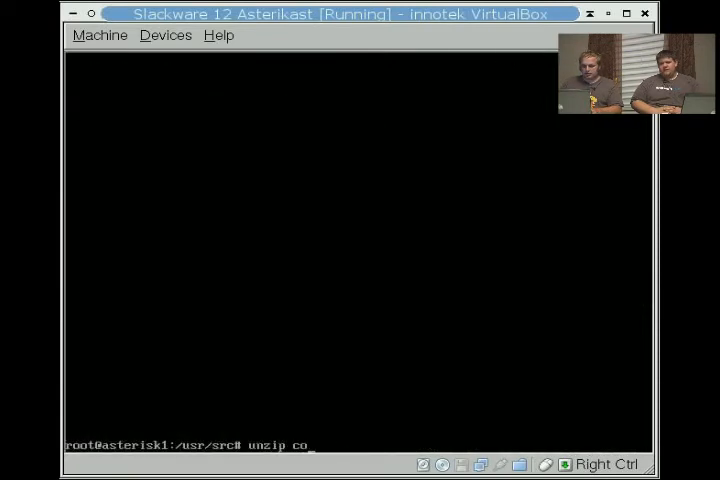
{"action": "type", "text": "decs_slackware.zip"}
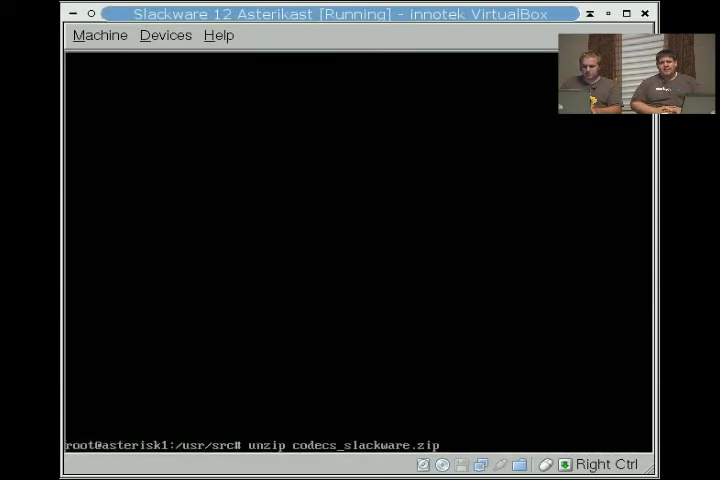
{"action": "key", "text": "Return"}
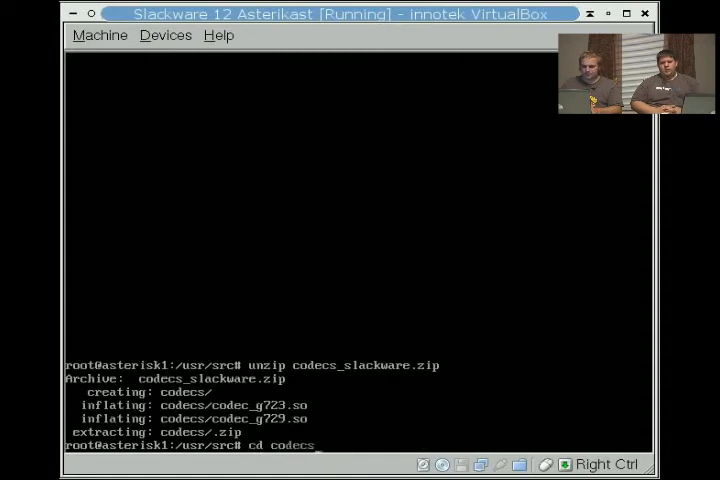
{"action": "key", "text": "Return"}
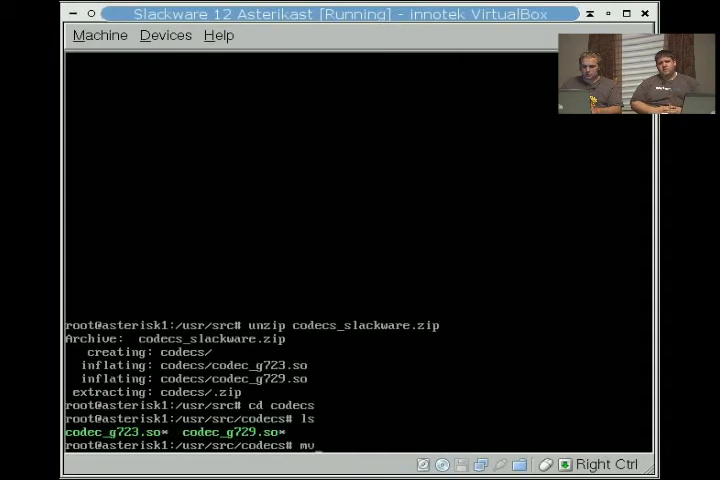
{"action": "type", "text": "* codec_g72"}
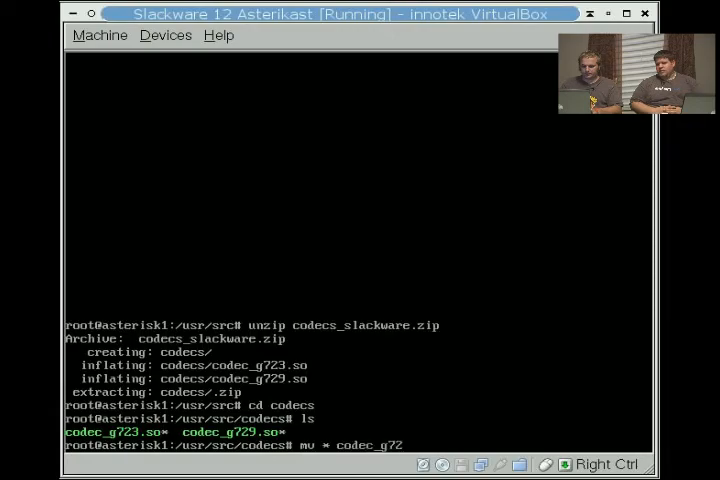